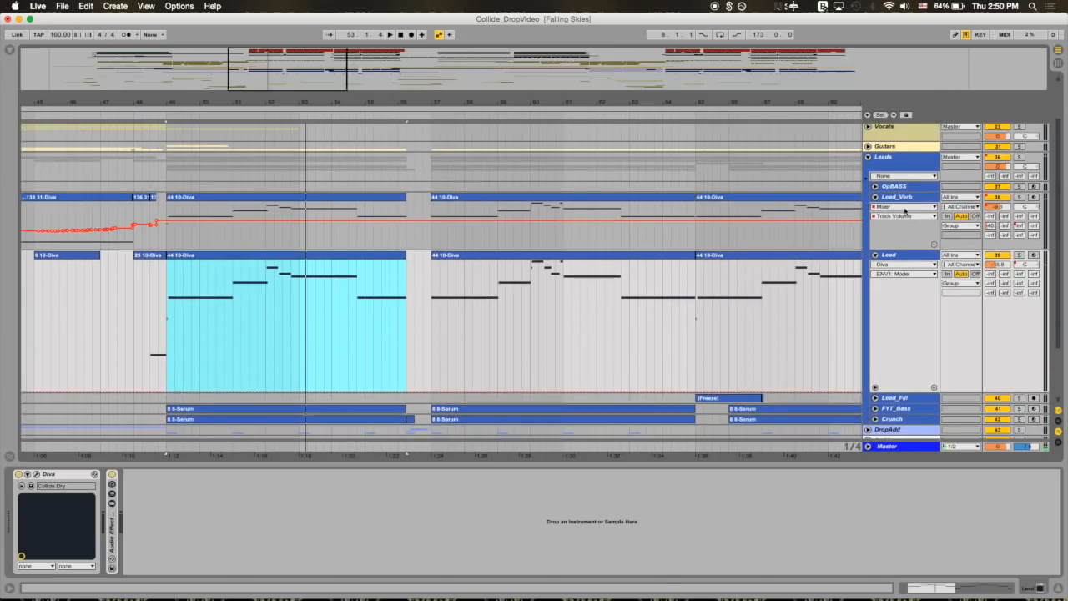
# Step: Select the Lead_Verb track to show its Diva device on the Collide patch
pyautogui.click(897, 197)
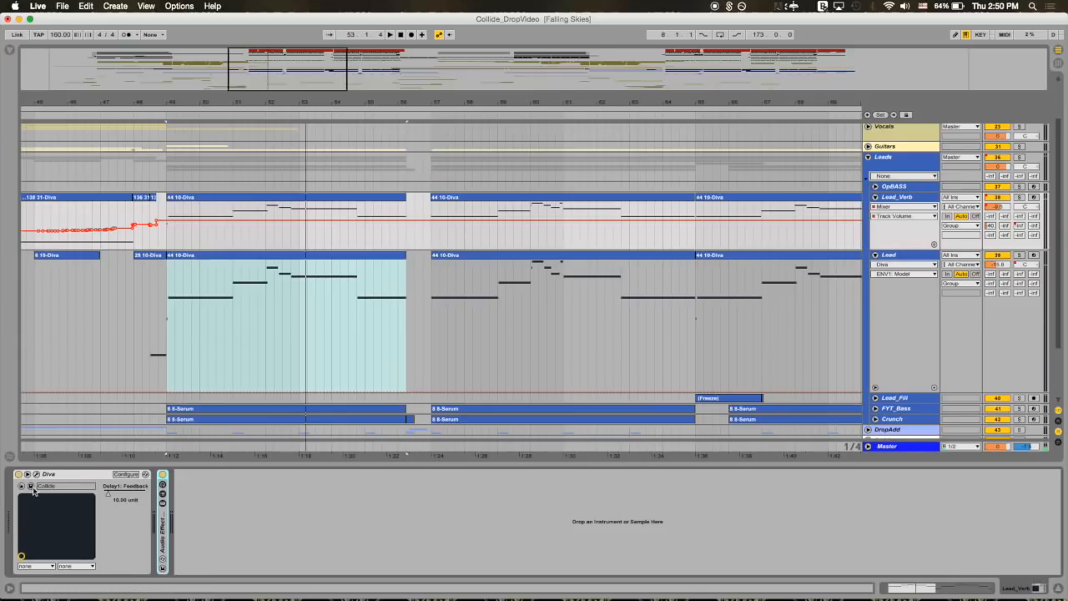
# Step: Confirm Diva's Plate2 reverb Wet reads 100 in its plugin window, then close it
pyautogui.click(30, 486)
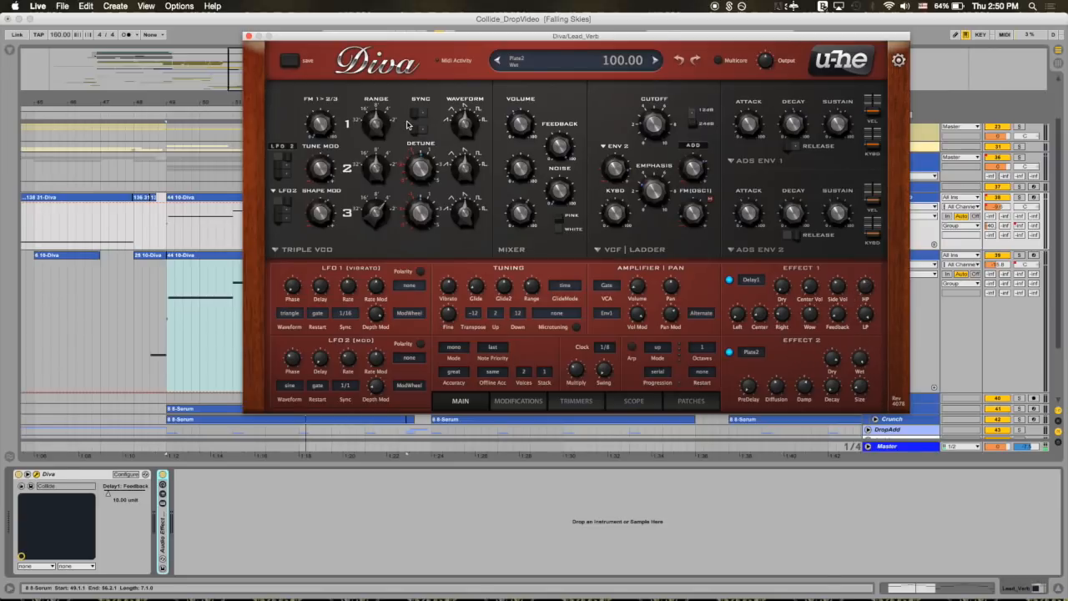
pyautogui.click(247, 35)
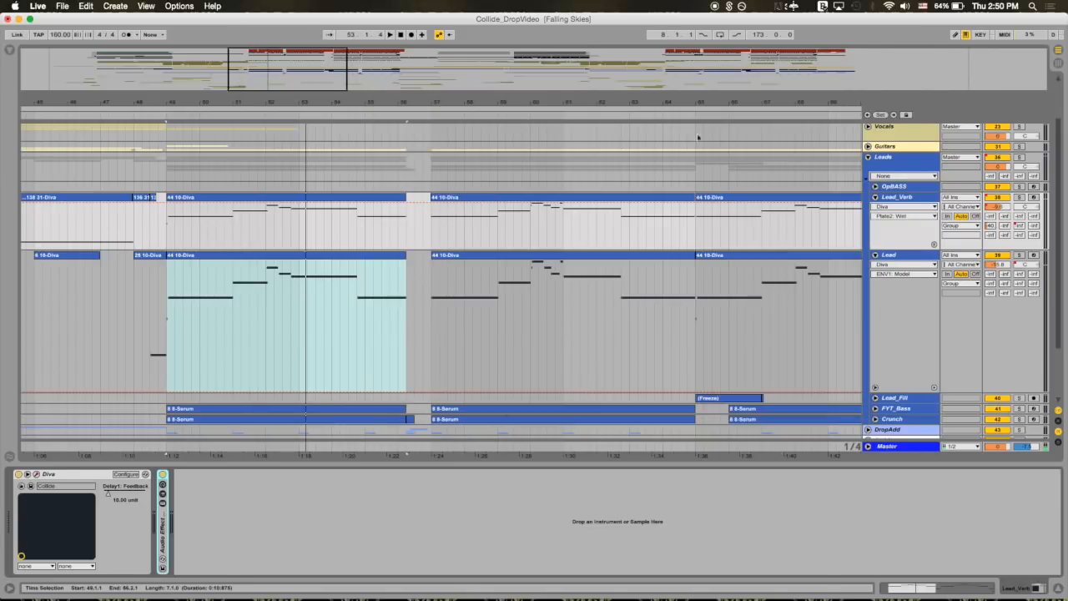